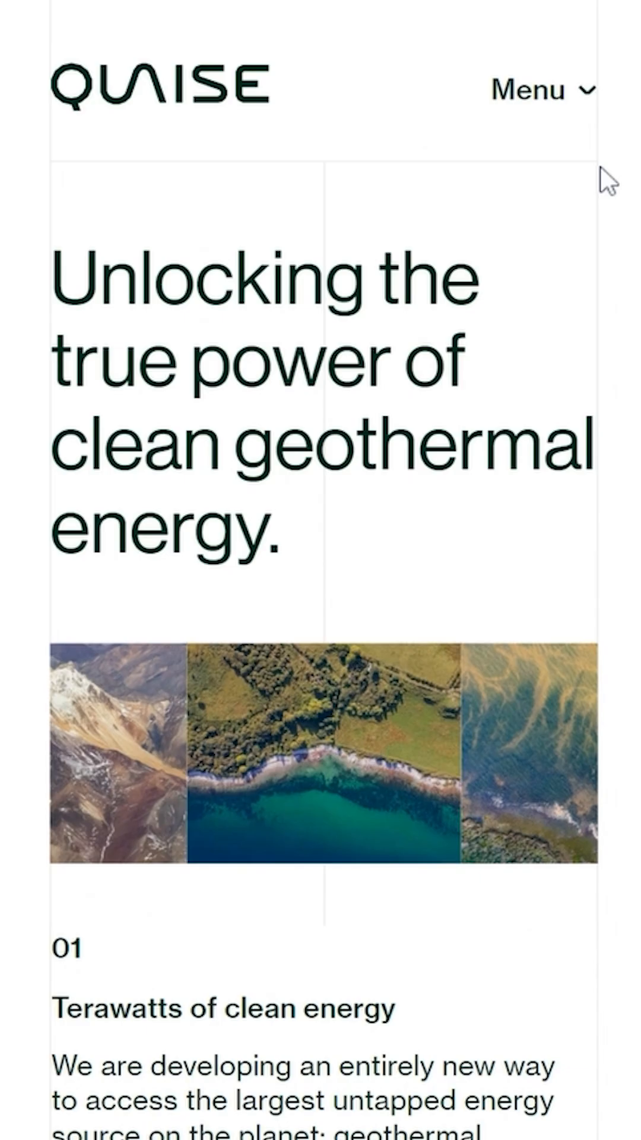
pyautogui.scroll(-3)
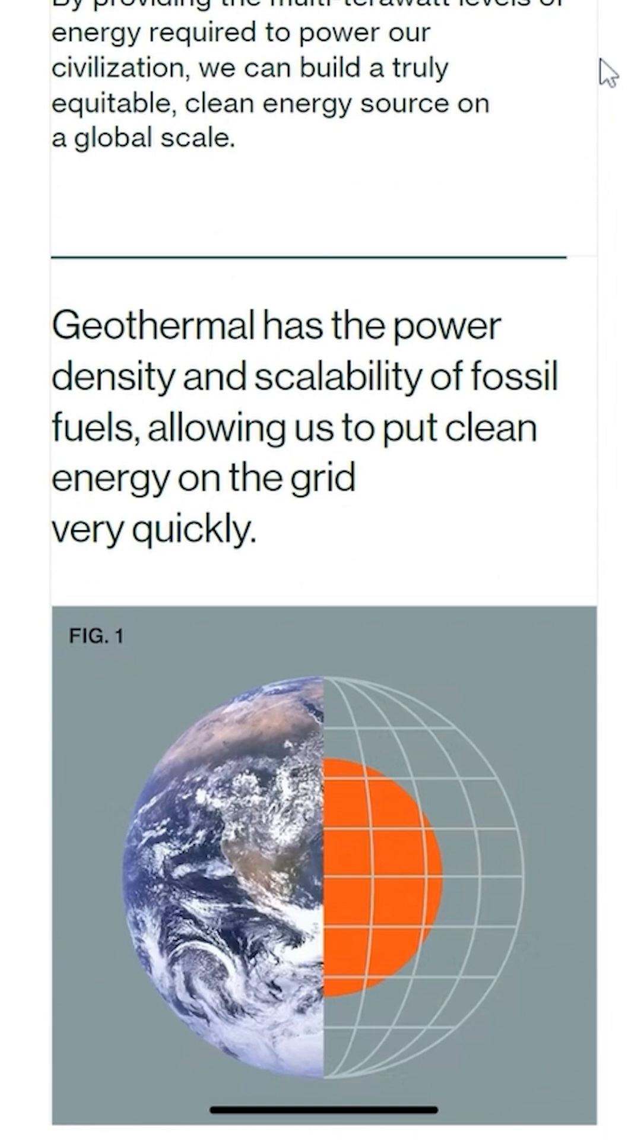